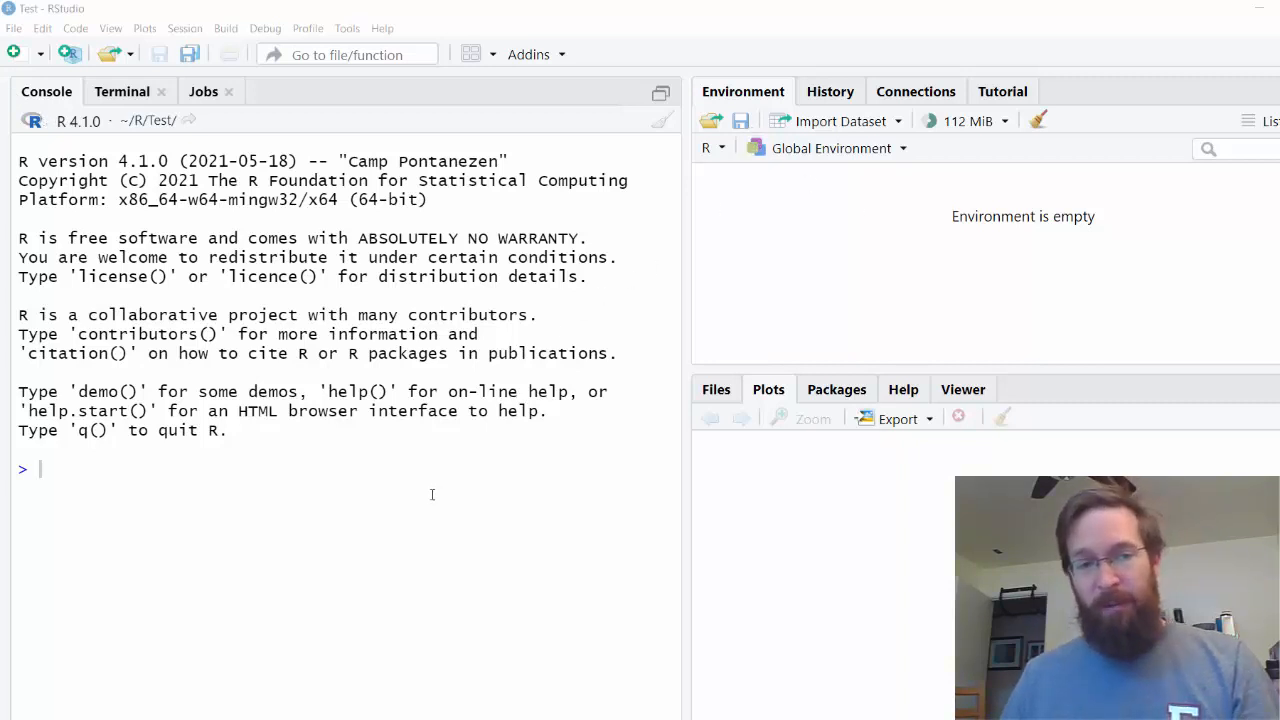
mouse_move(436, 485)
text(2+3+4)
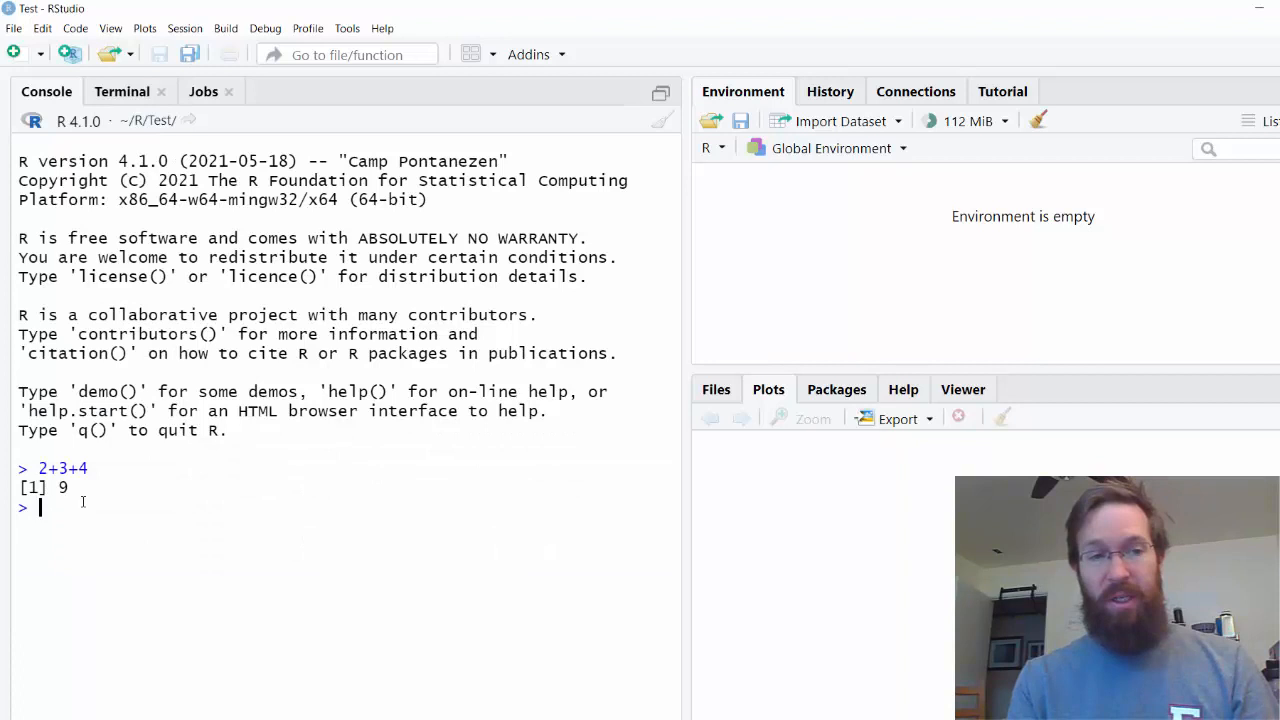
Compute 2*3 and 1-44 in the console, getting 6 and -43
text(2*3)
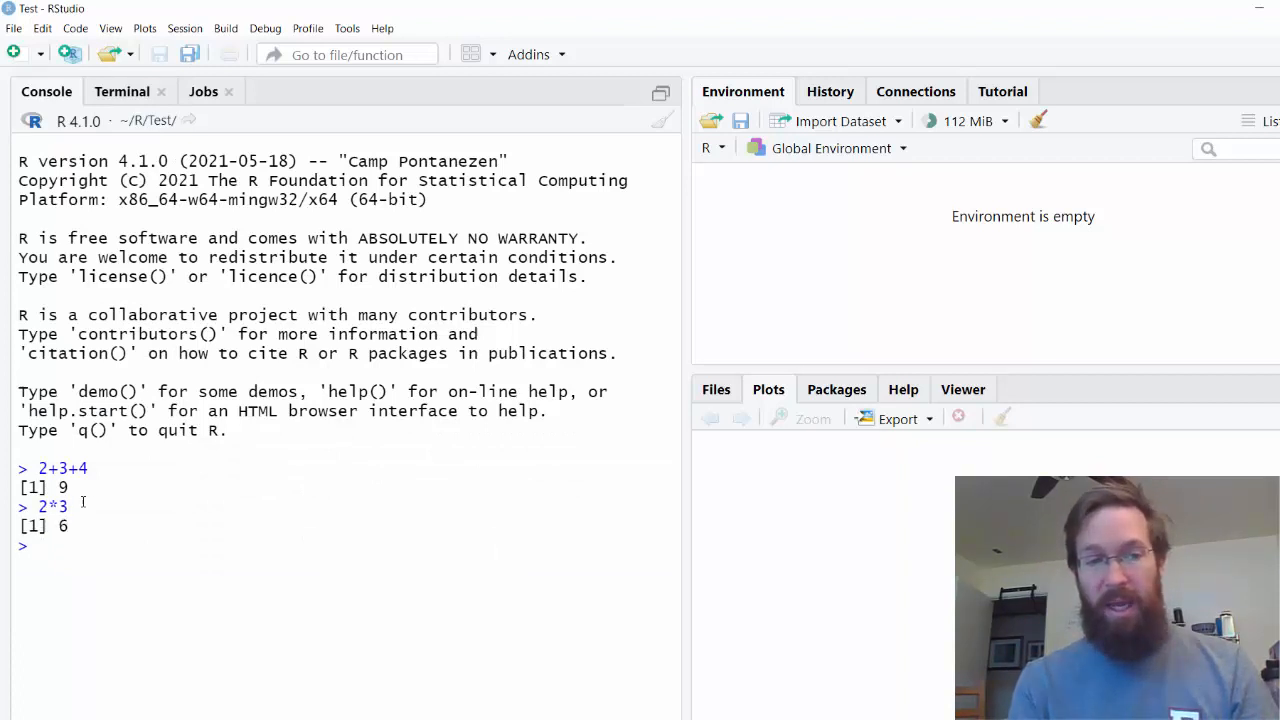
text(1-44)
text(1/3)
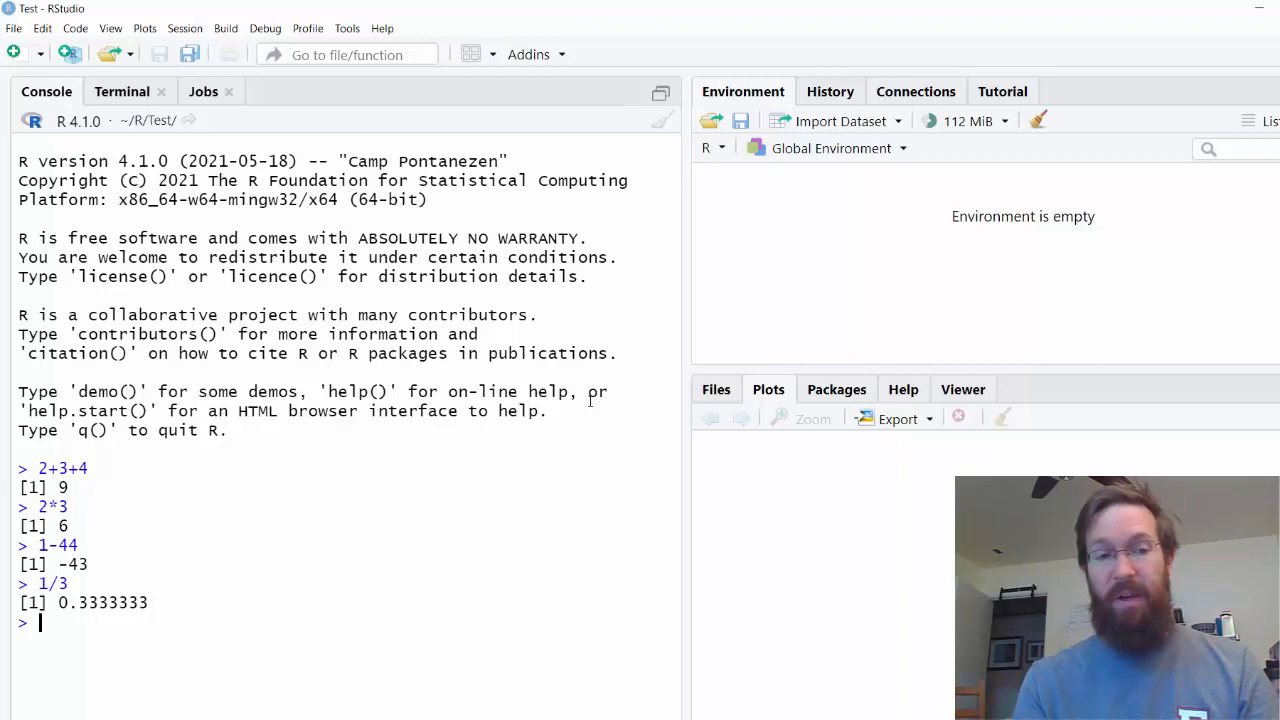
Assign x = 1/3 and a <- 3*4, then inspect a in the Environment pane
text(x = 1/3)
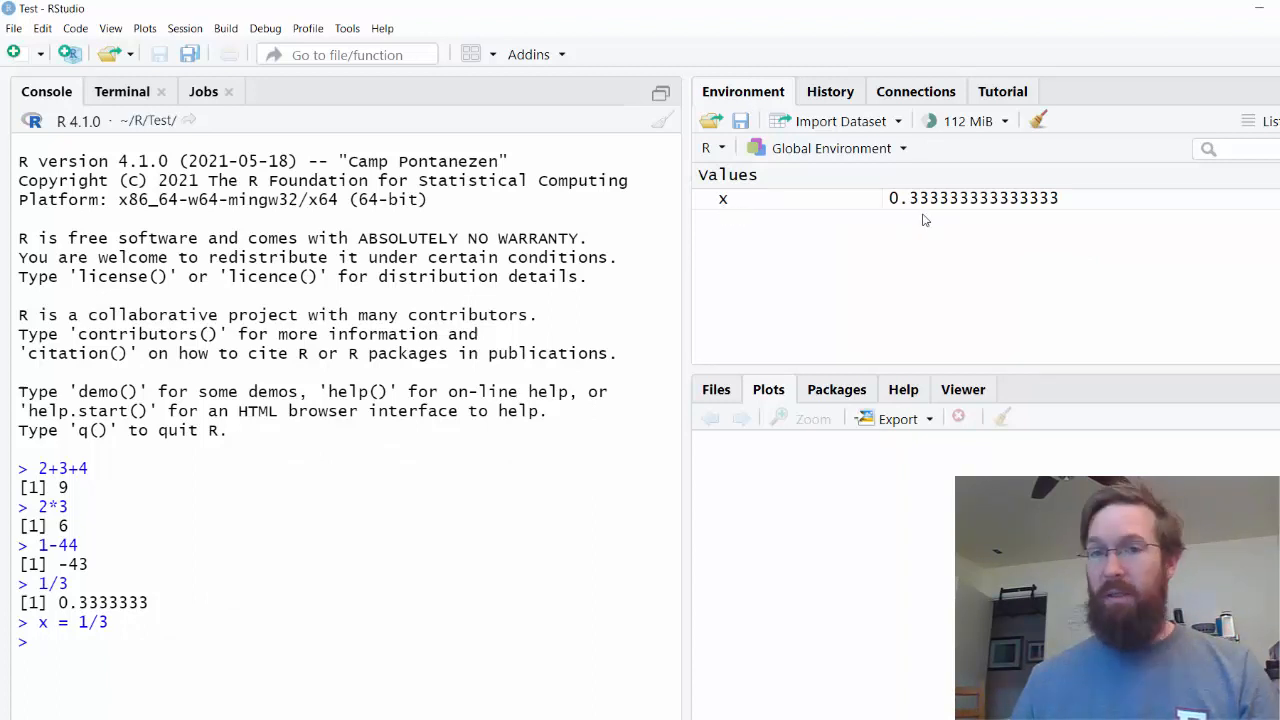
mouse_move(305, 593)
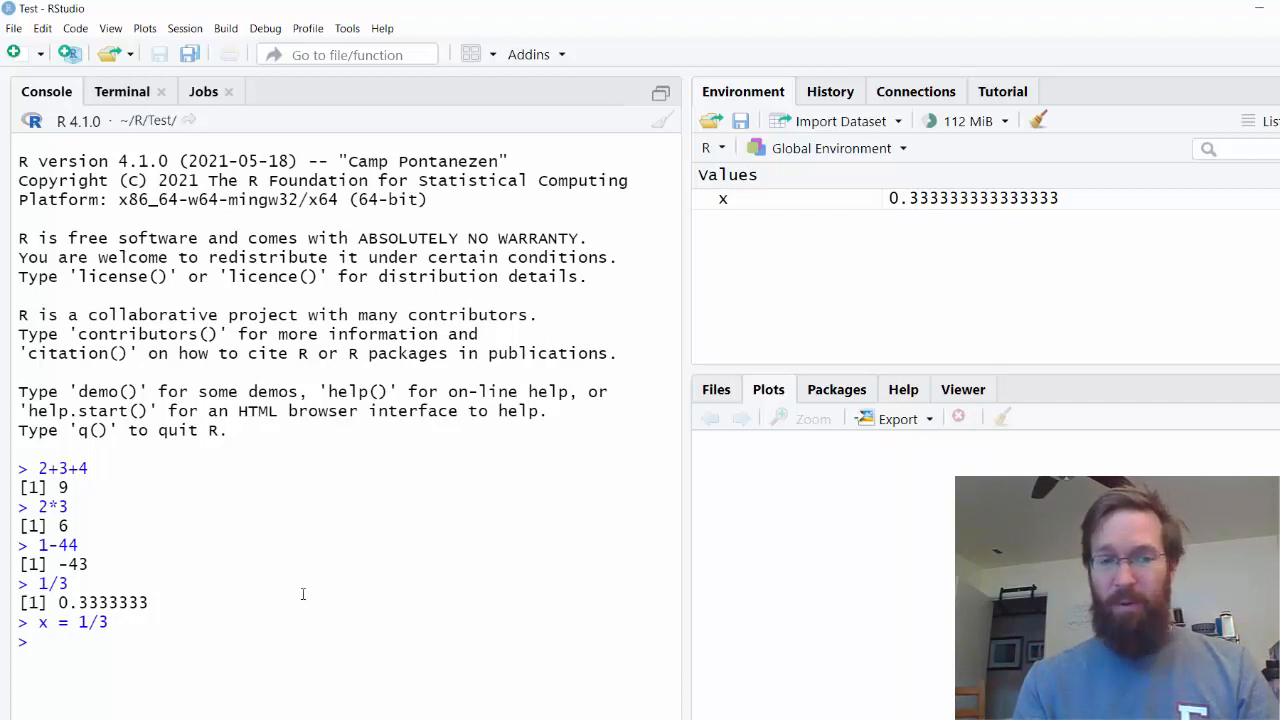
text(a)
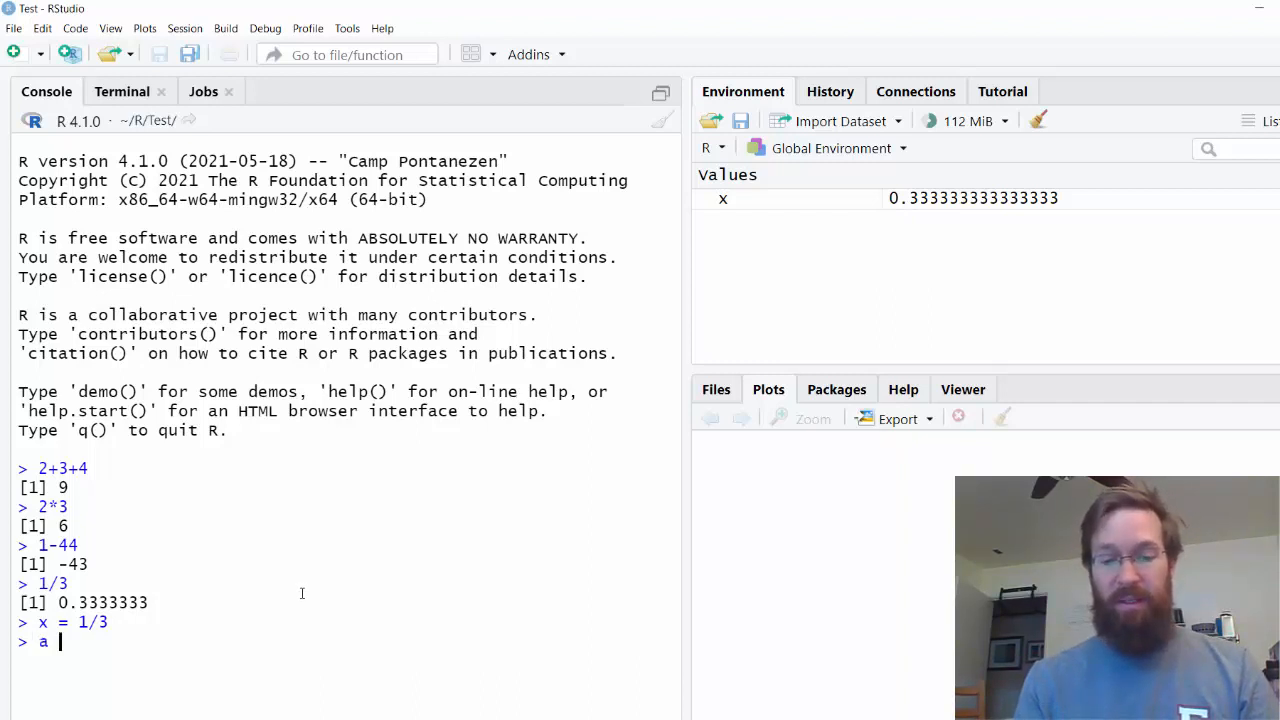
text(<- 3*4)
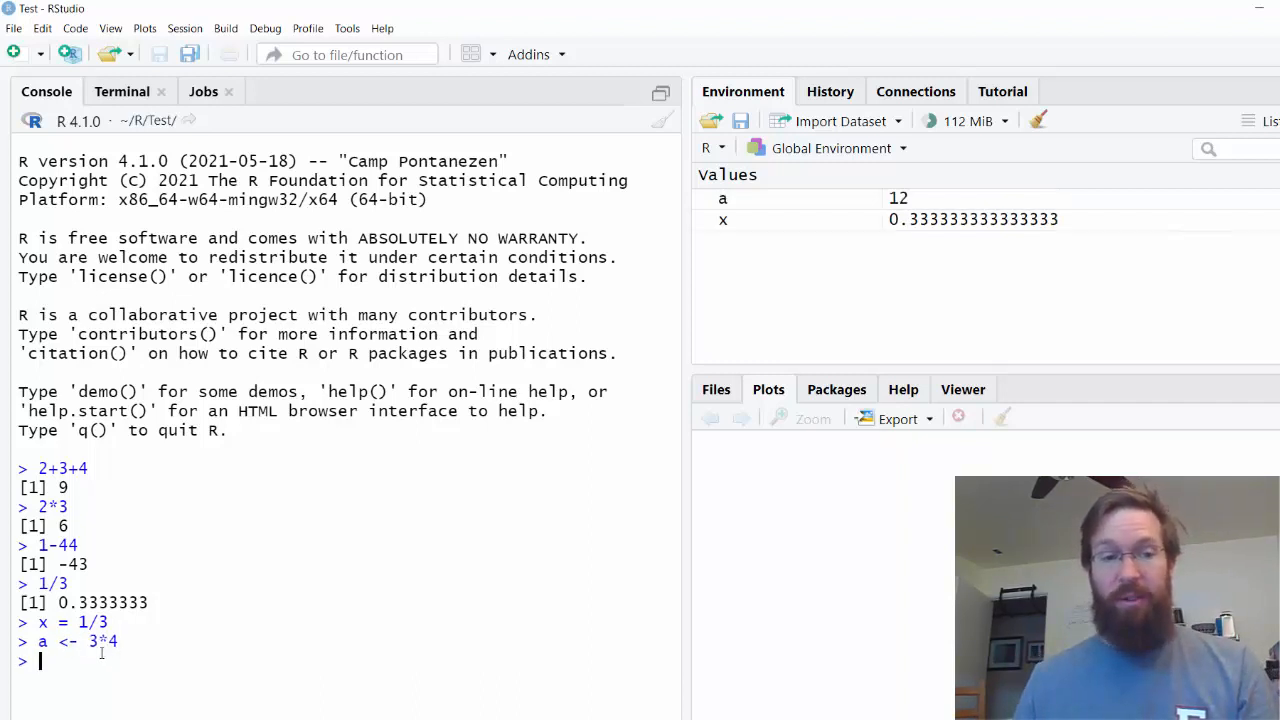
double_click(96, 641)
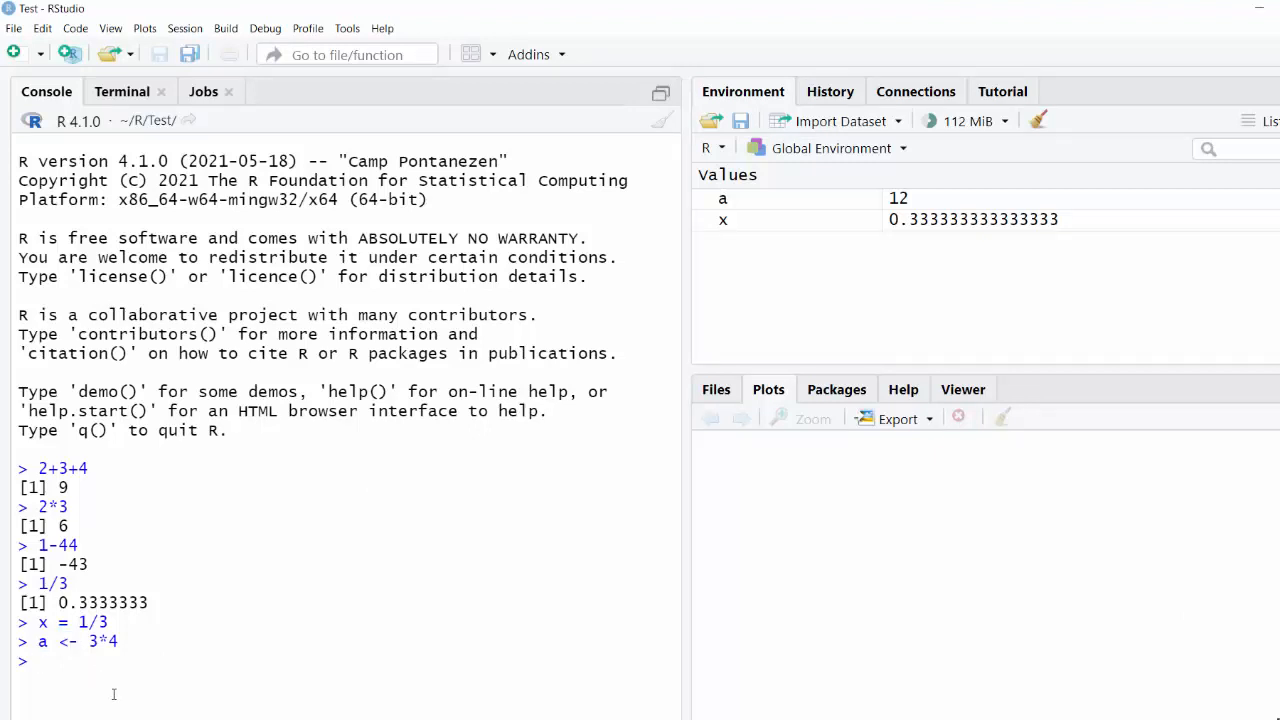
Reassign x to 3 with x = 3
text(x = 3)
text(3 = x)
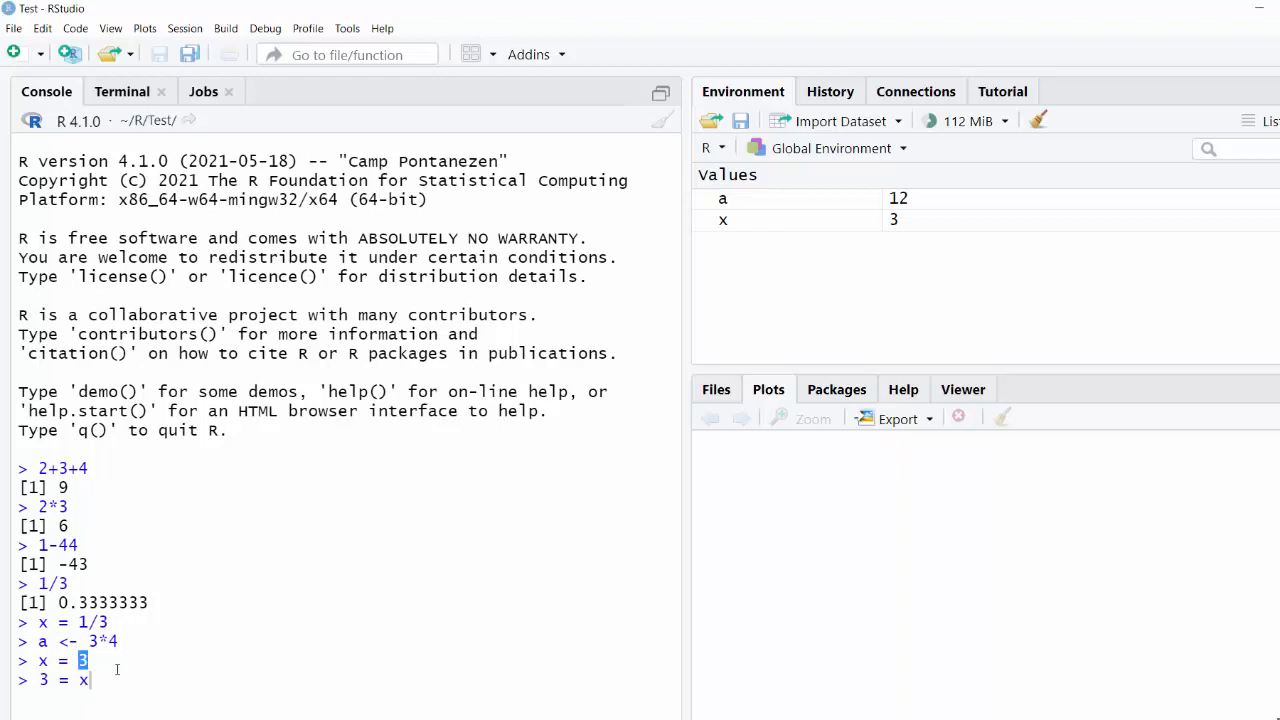
mouse_move(124, 680)
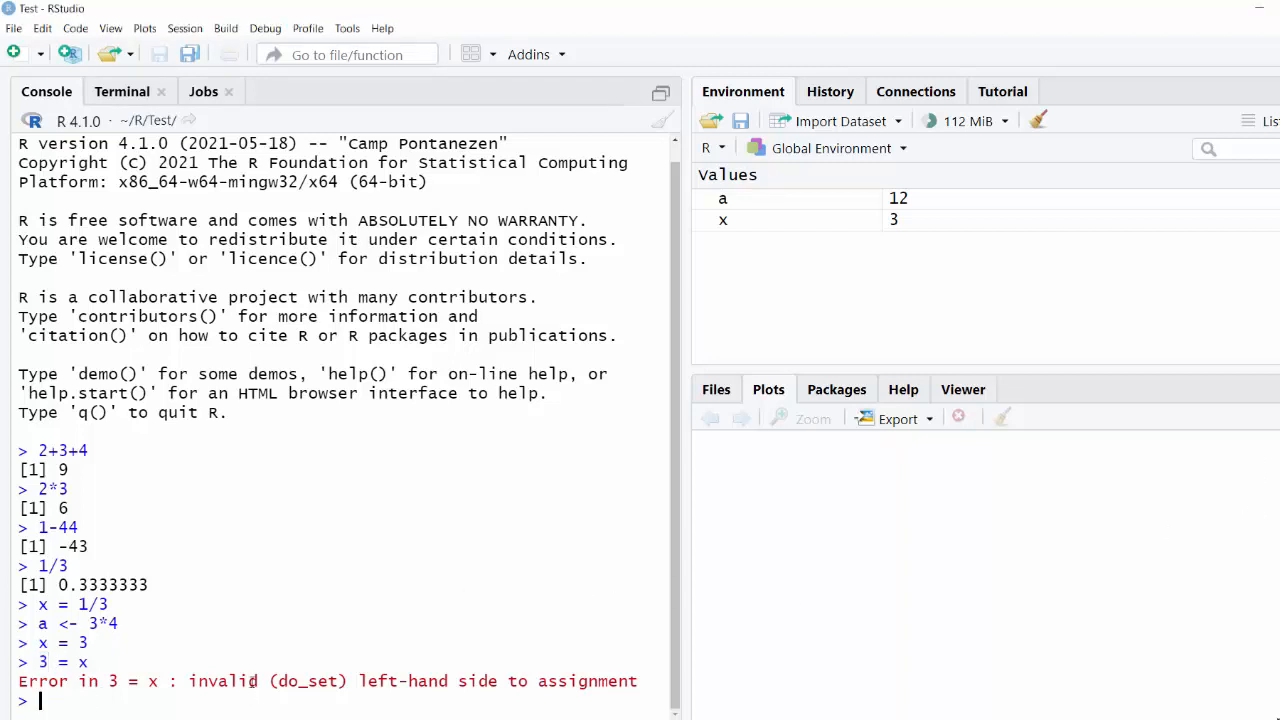
mouse_move(310, 660)
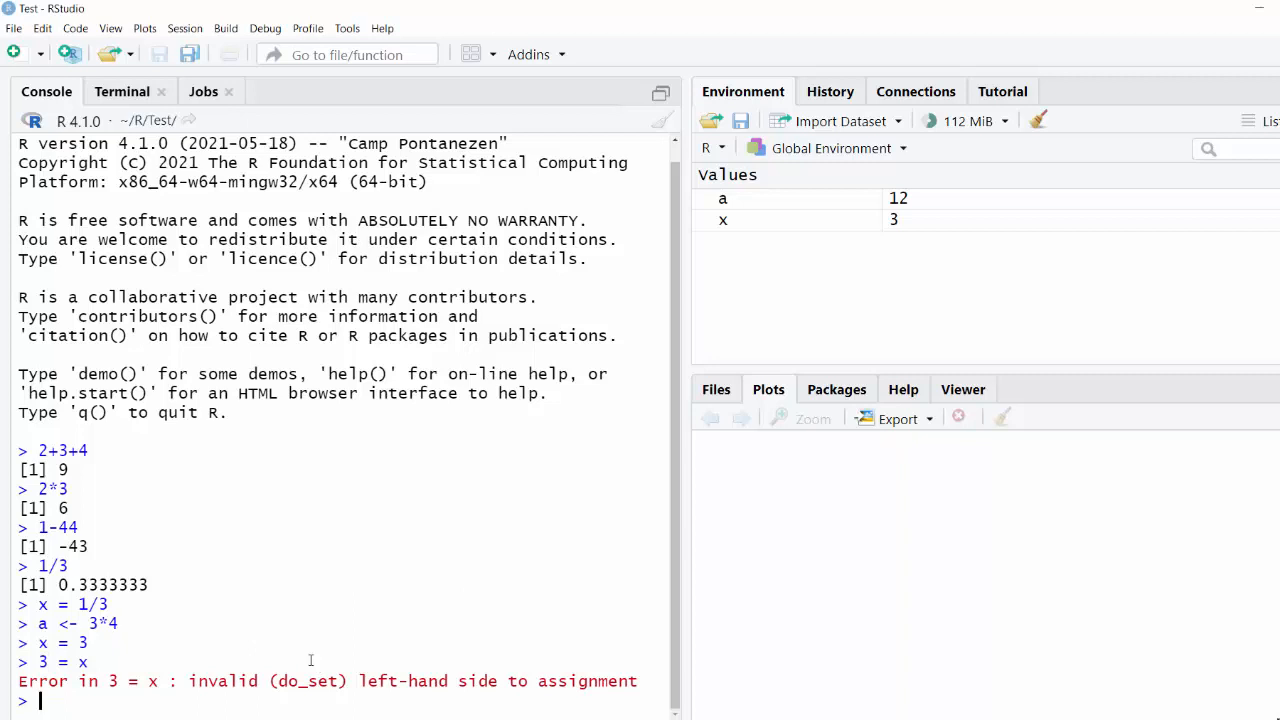
Evaluate x*x + 1 (10), then assign b <- a*a + 1, giving 145
text(x*x + 1)
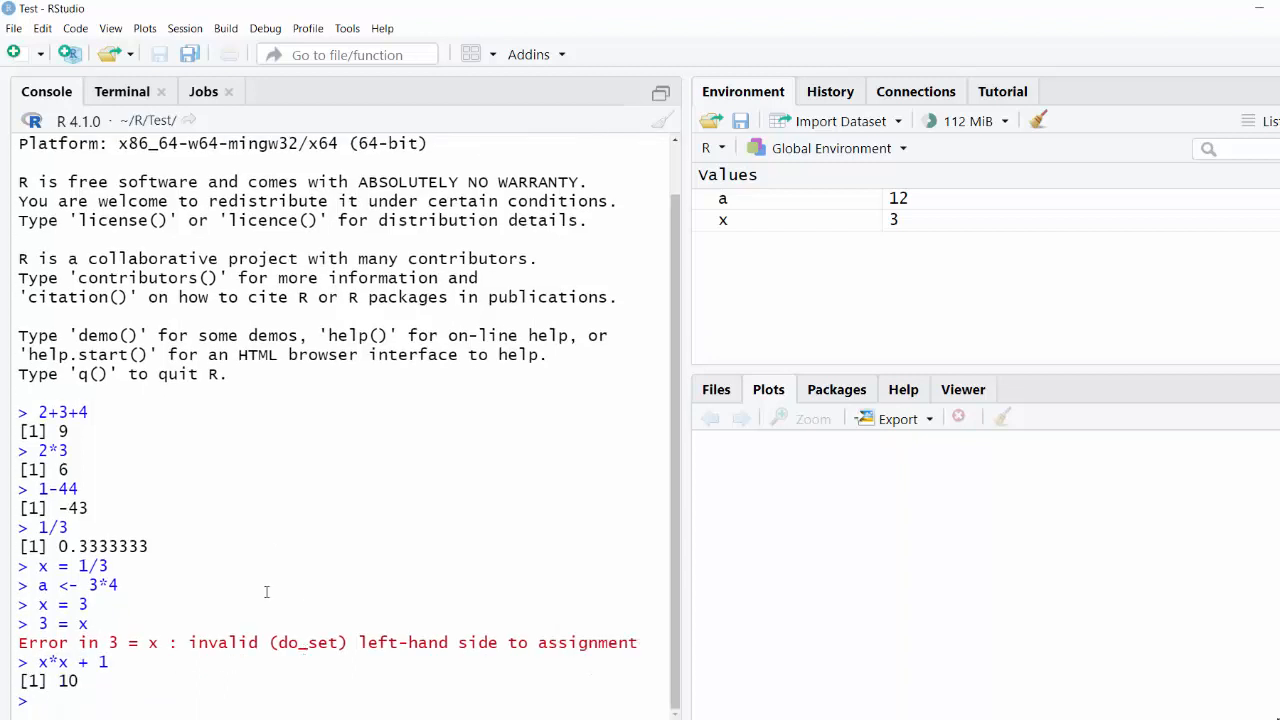
mouse_move(899, 233)
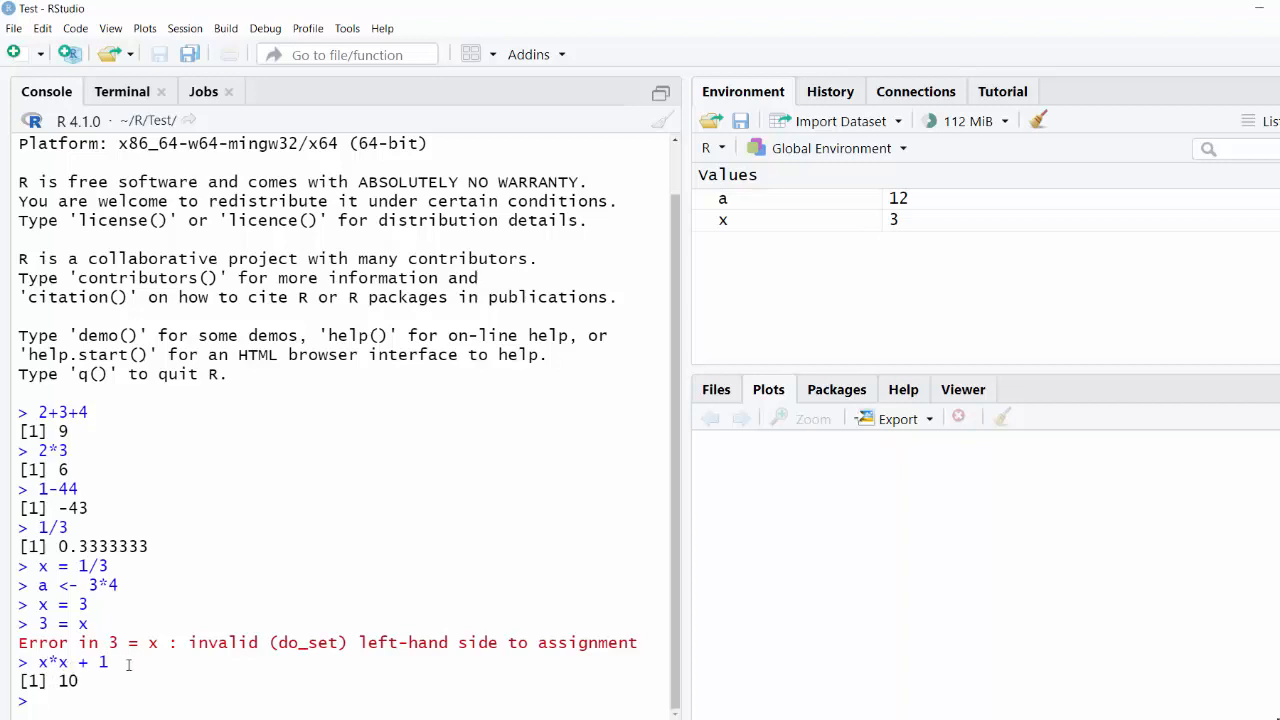
text(b)
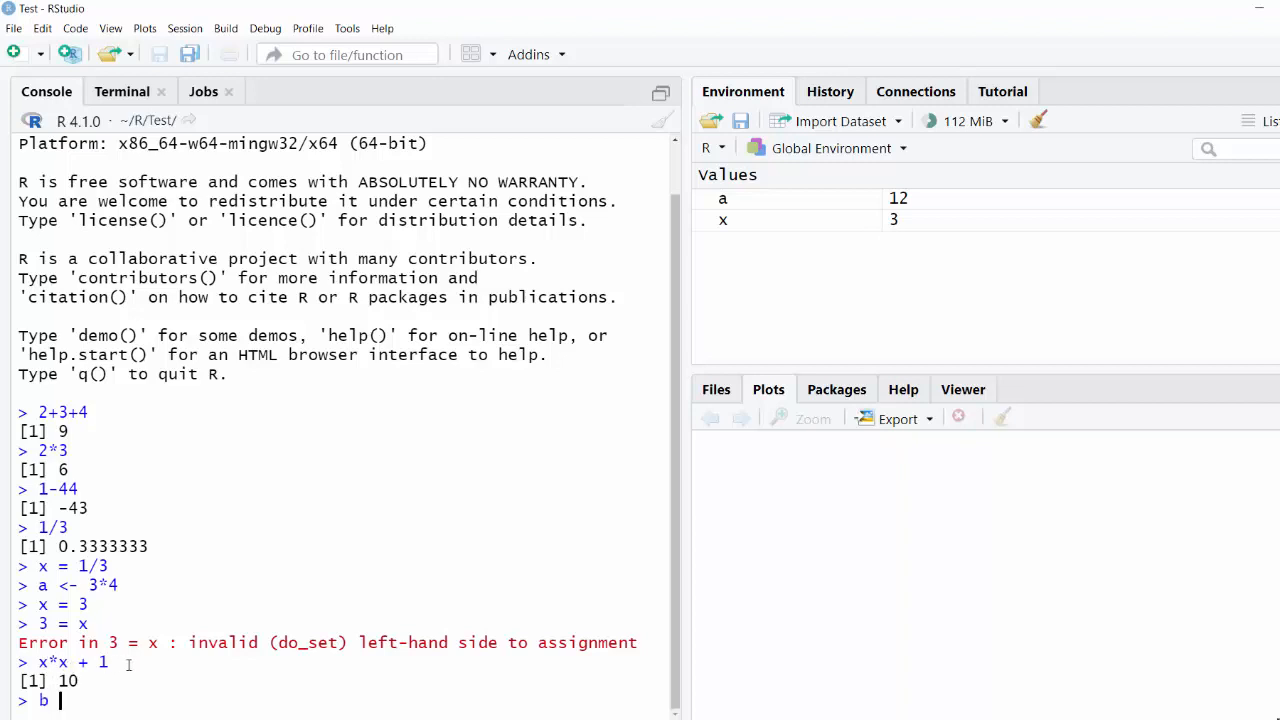
text(<-)
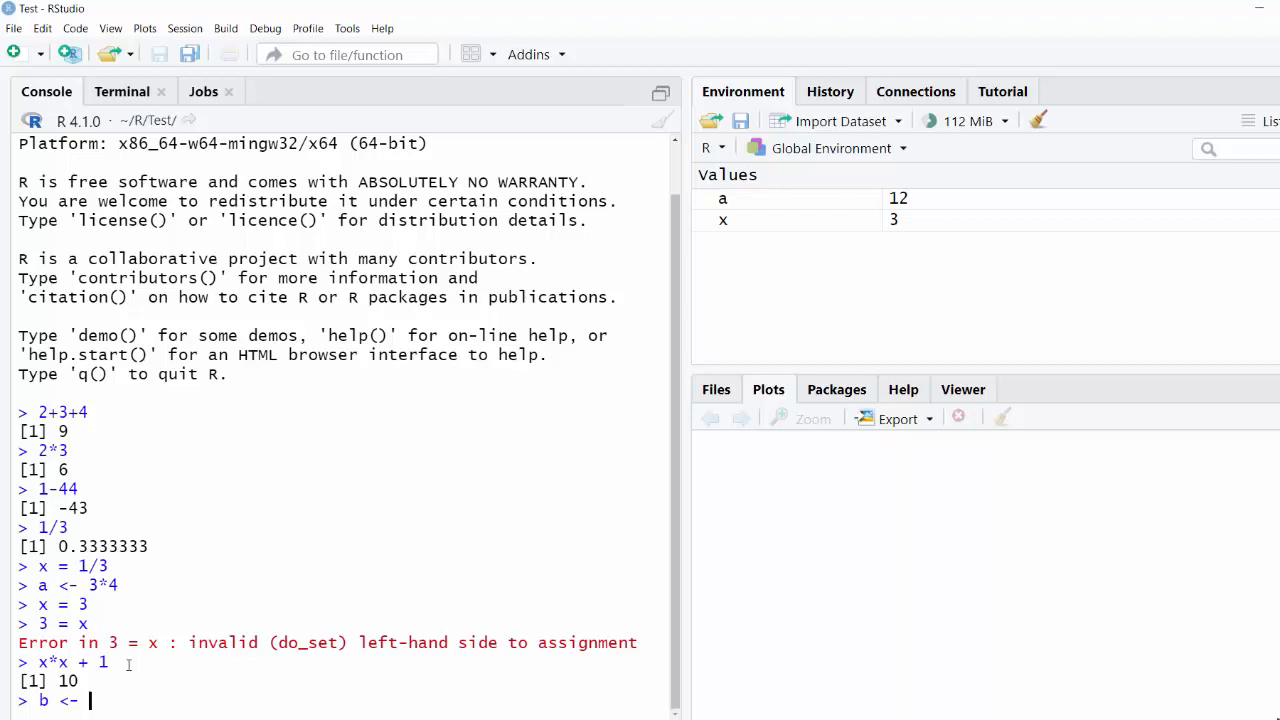
text(a*a + 1)
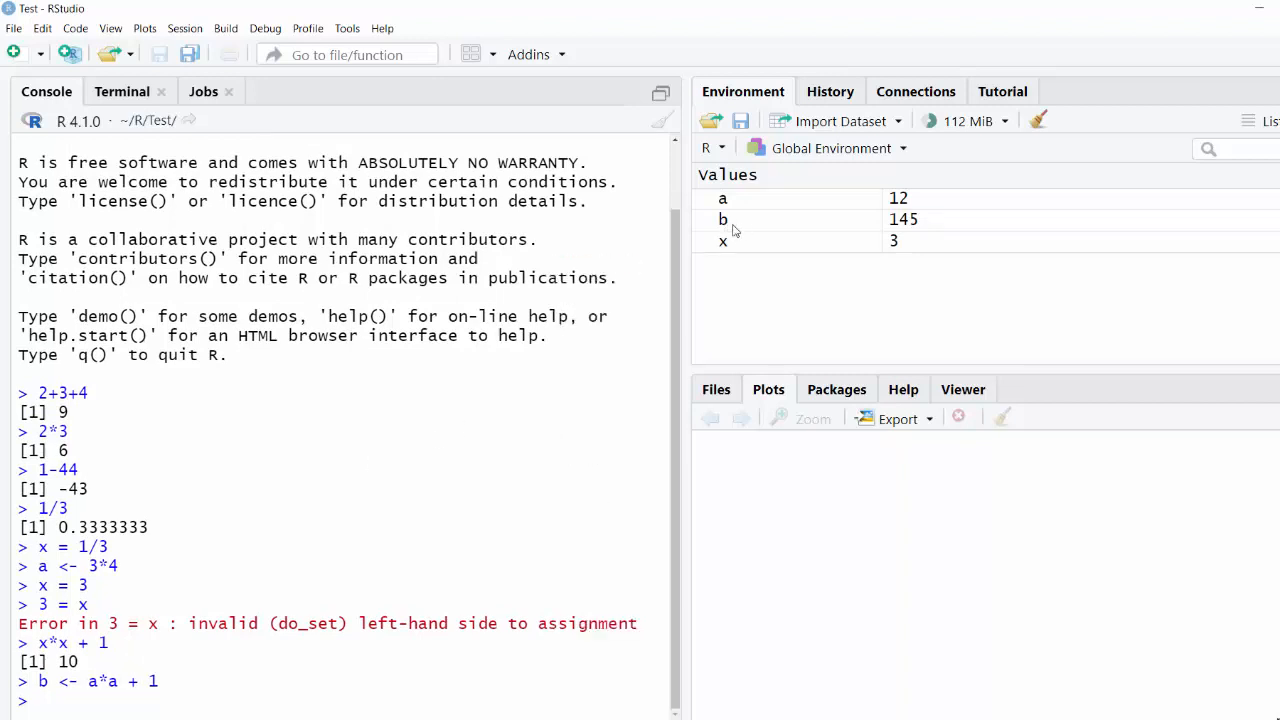
mouse_move(900, 210)
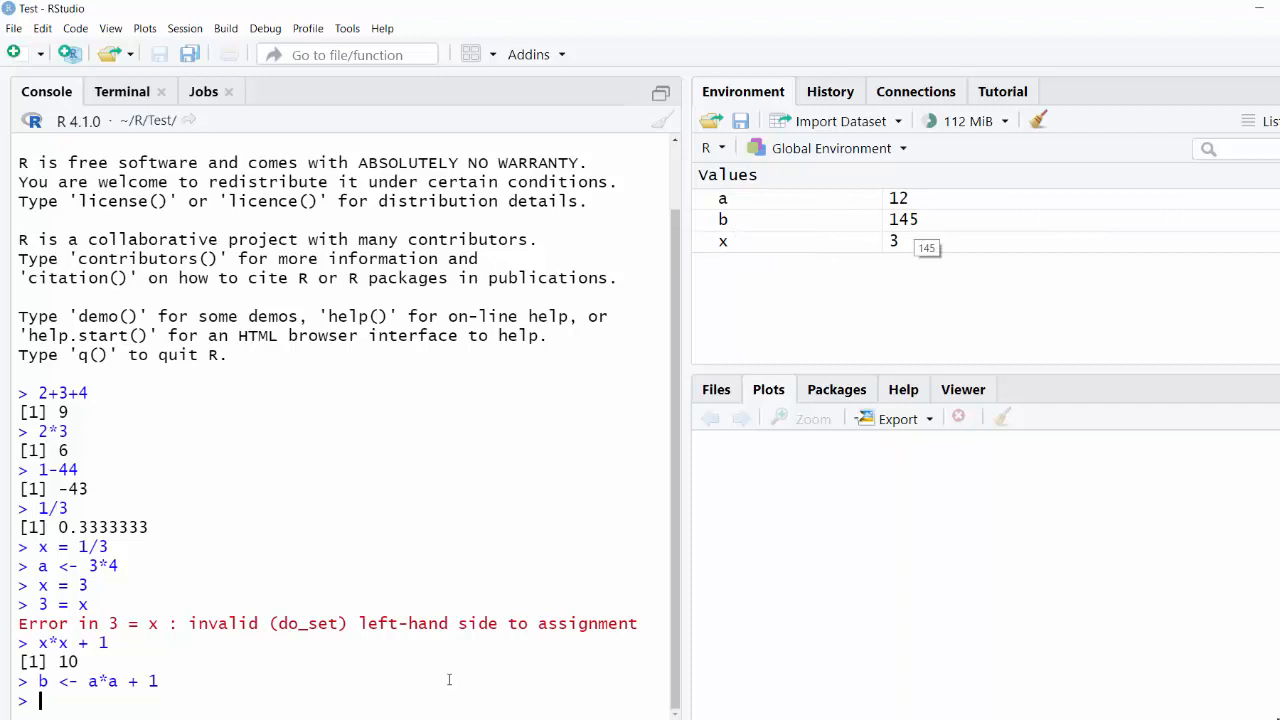
Run a <- a+1 and check that a now shows 13 in the Environment
text(a <- a+1)
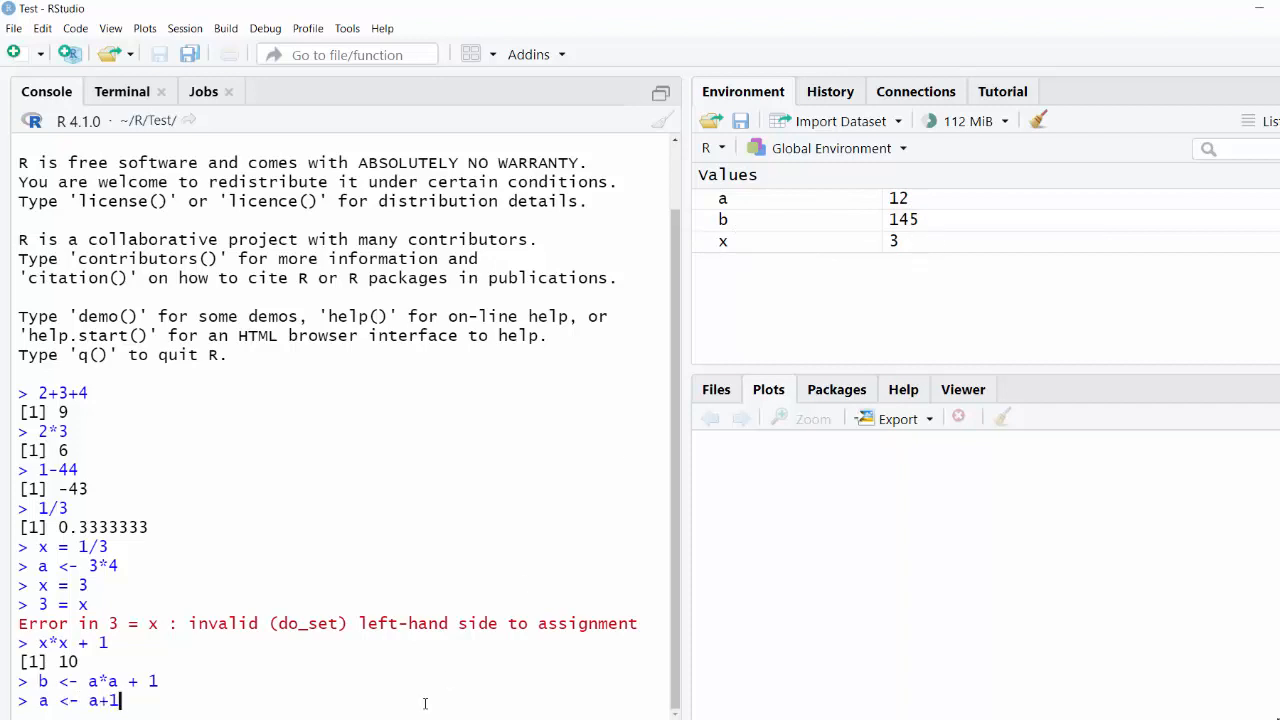
mouse_move(75, 710)
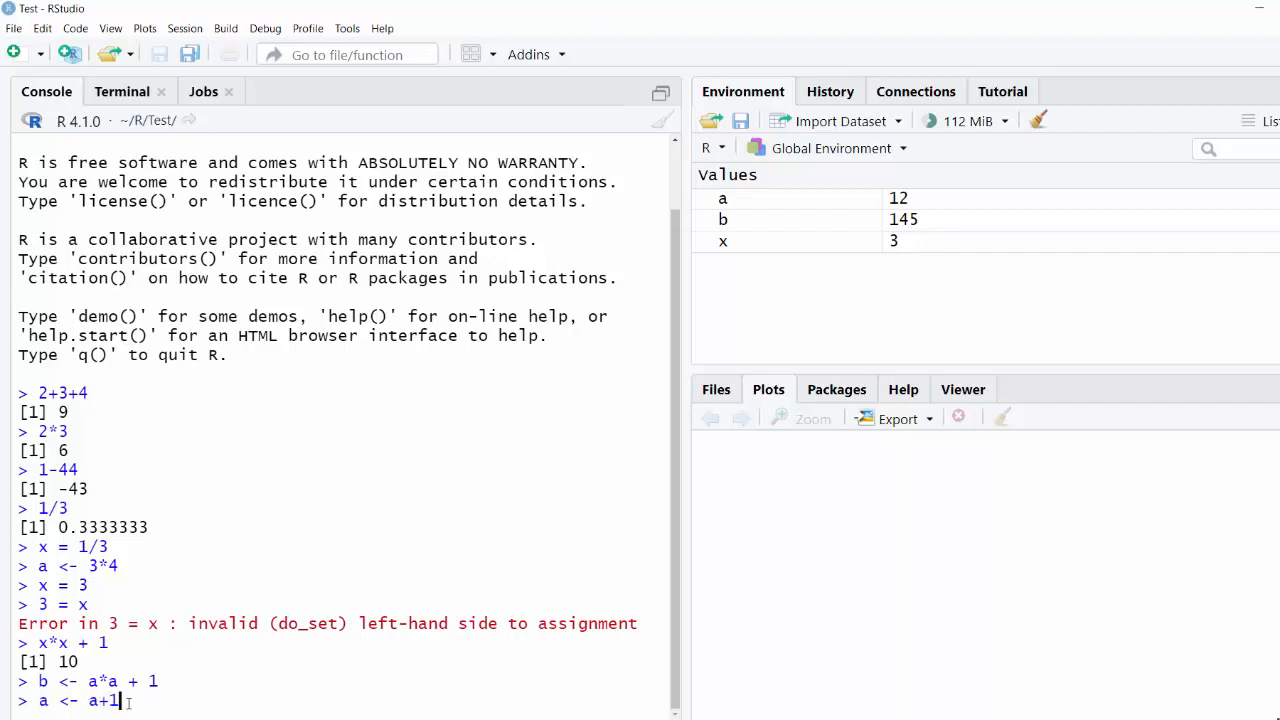
key(Enter)
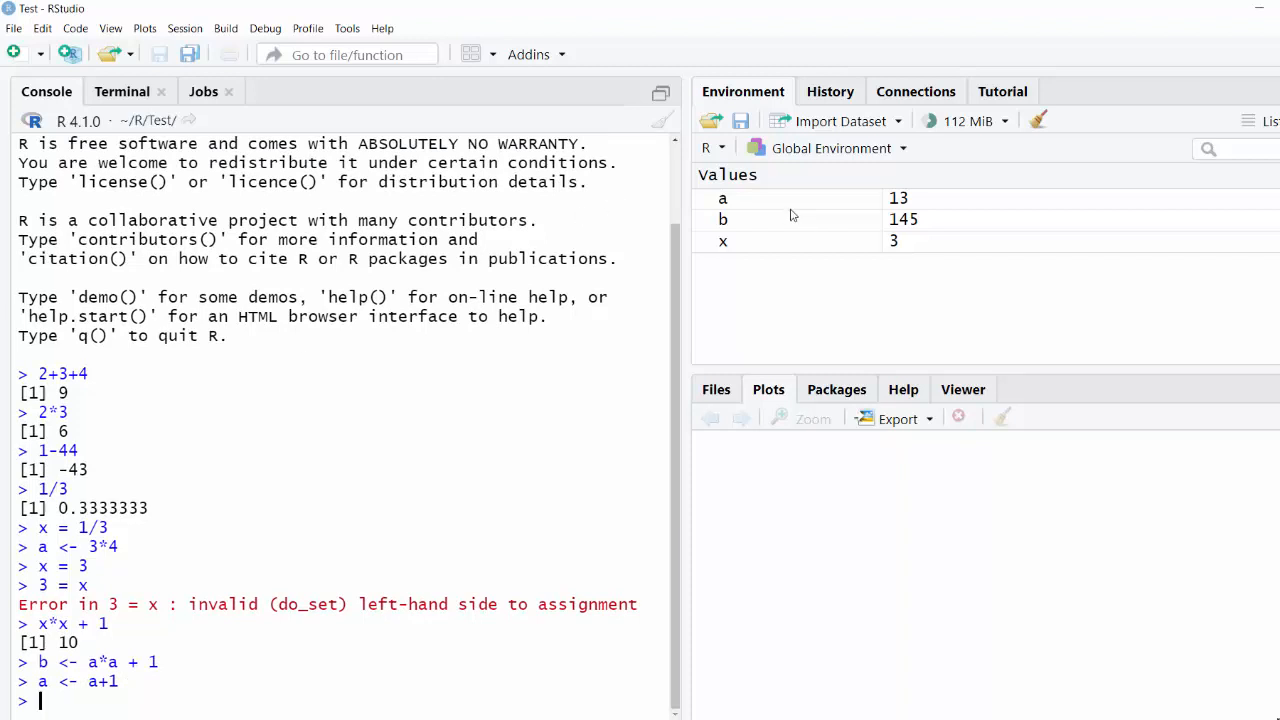
mouse_move(920, 210)
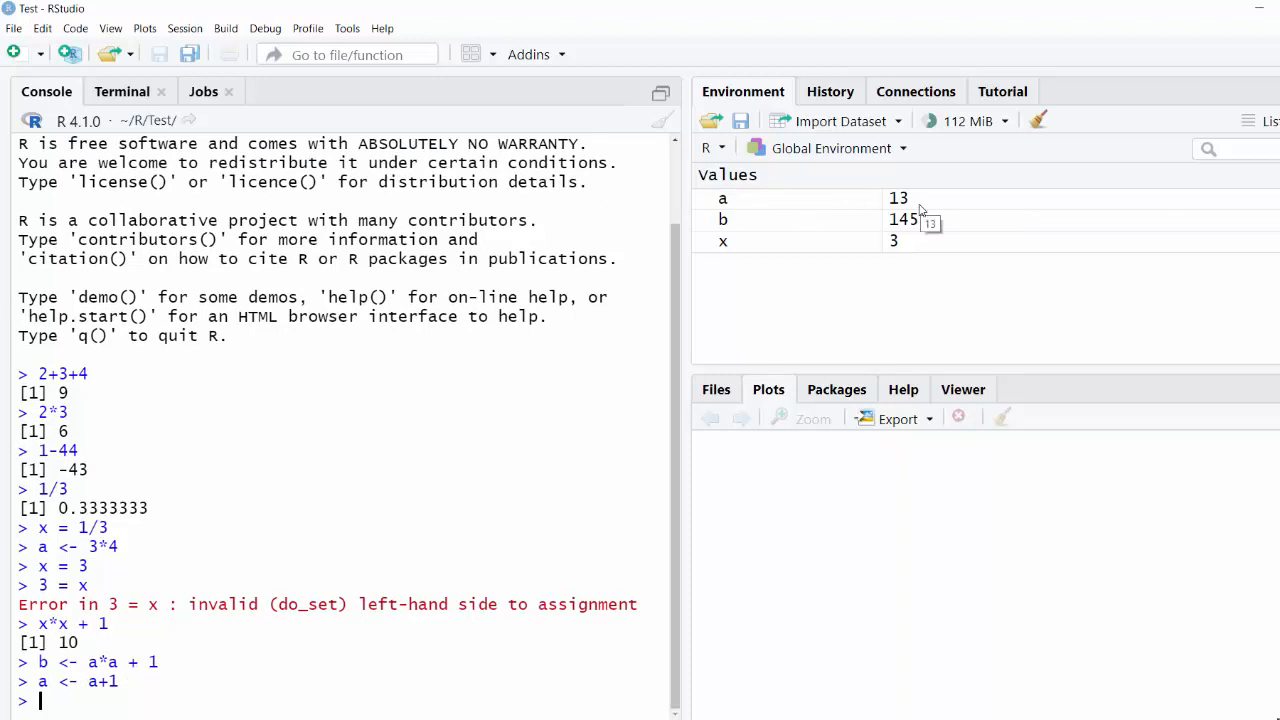
mouse_move(915, 235)
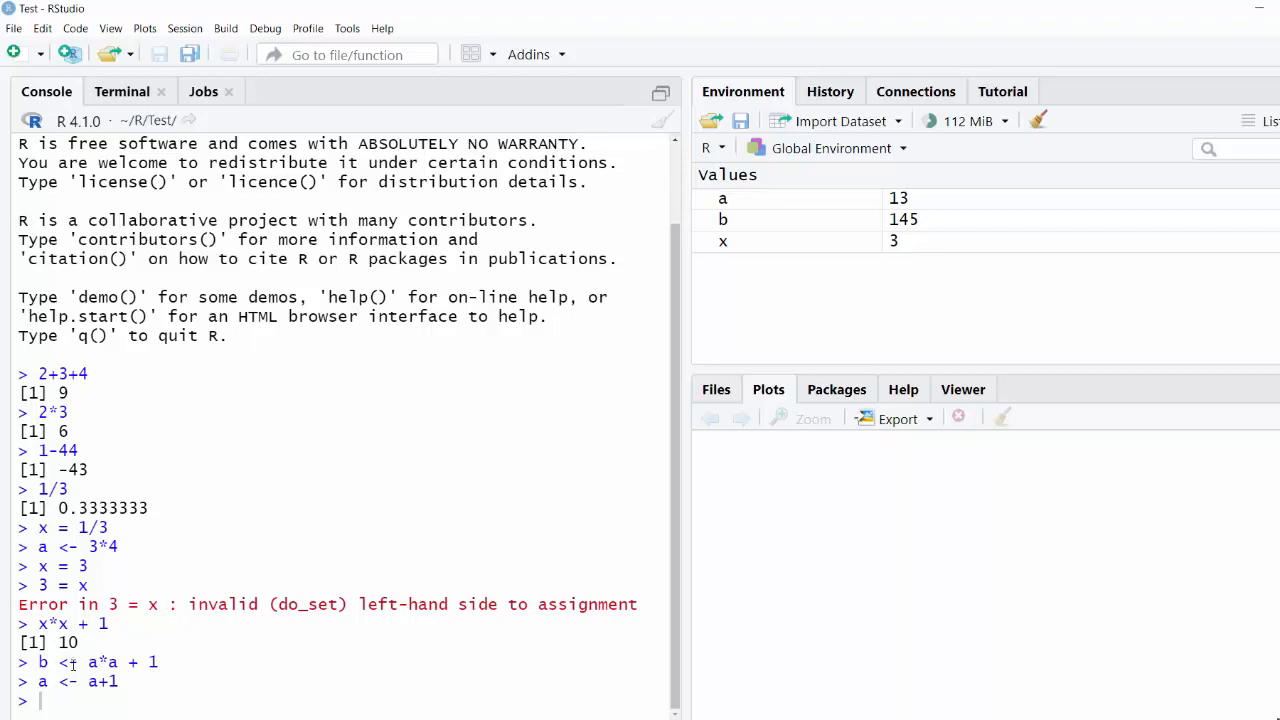
double_click(100, 662)
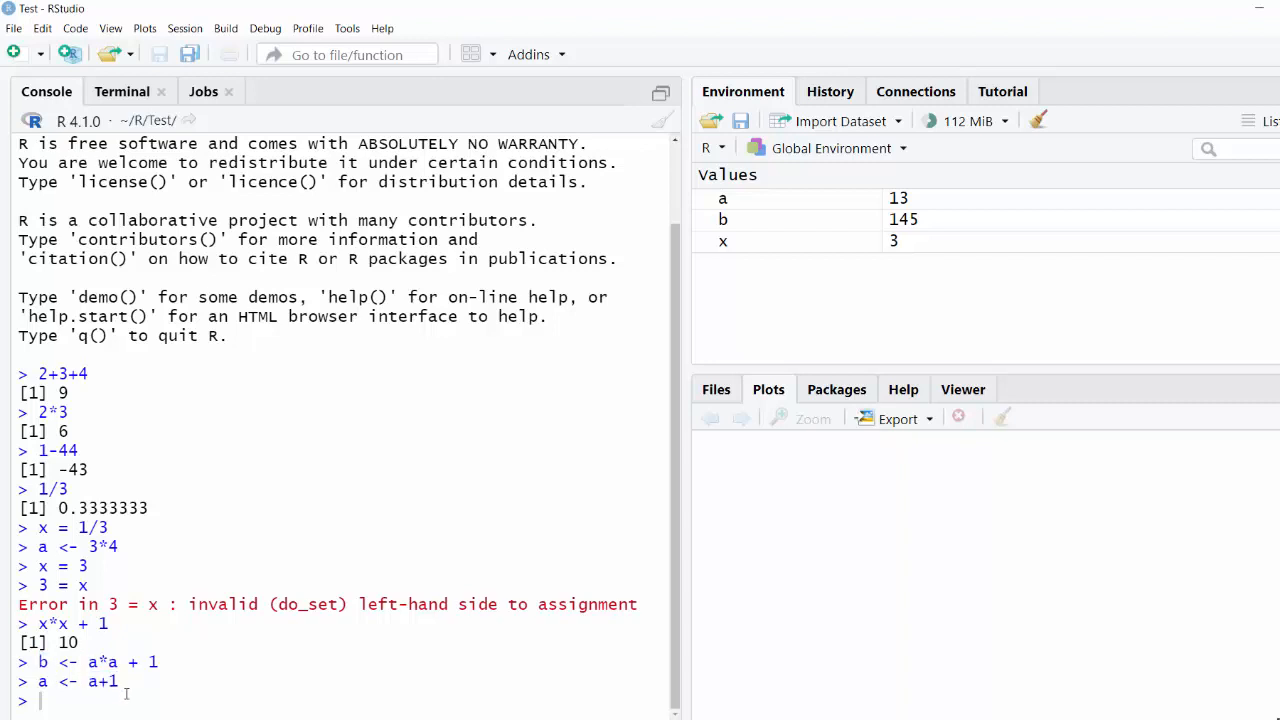
mouse_move(72, 708)
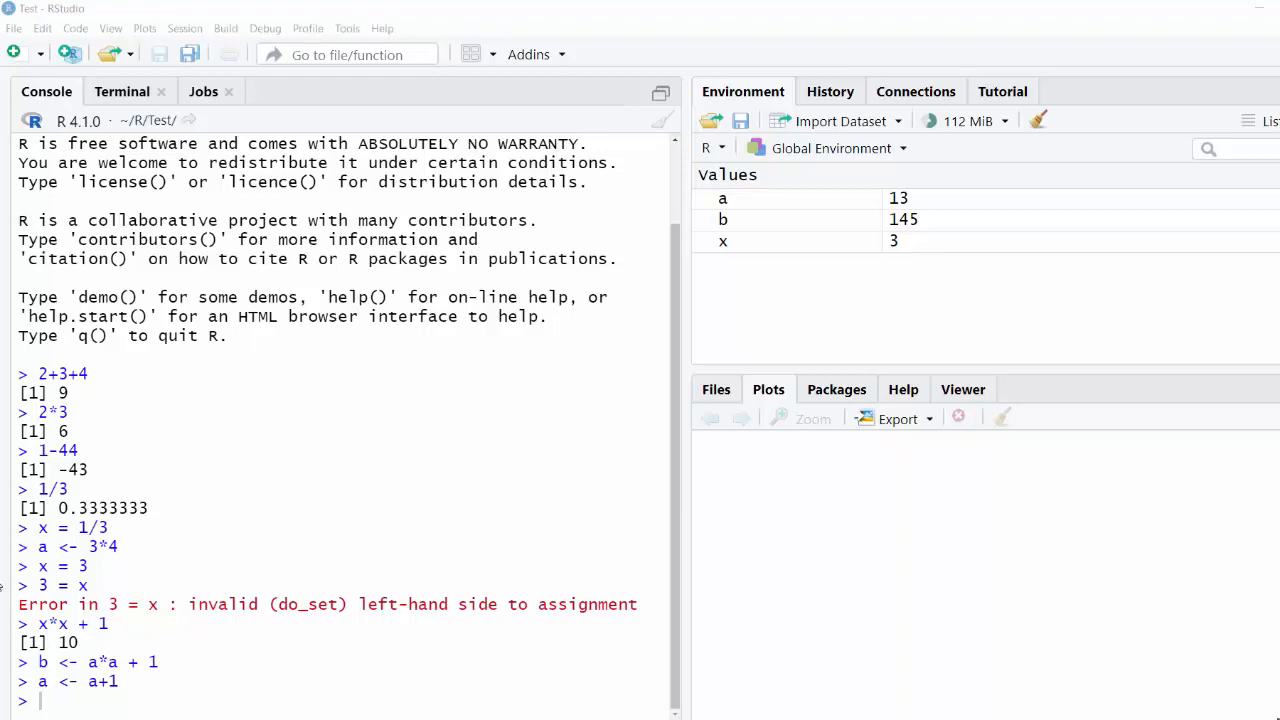
mouse_move(131, 689)
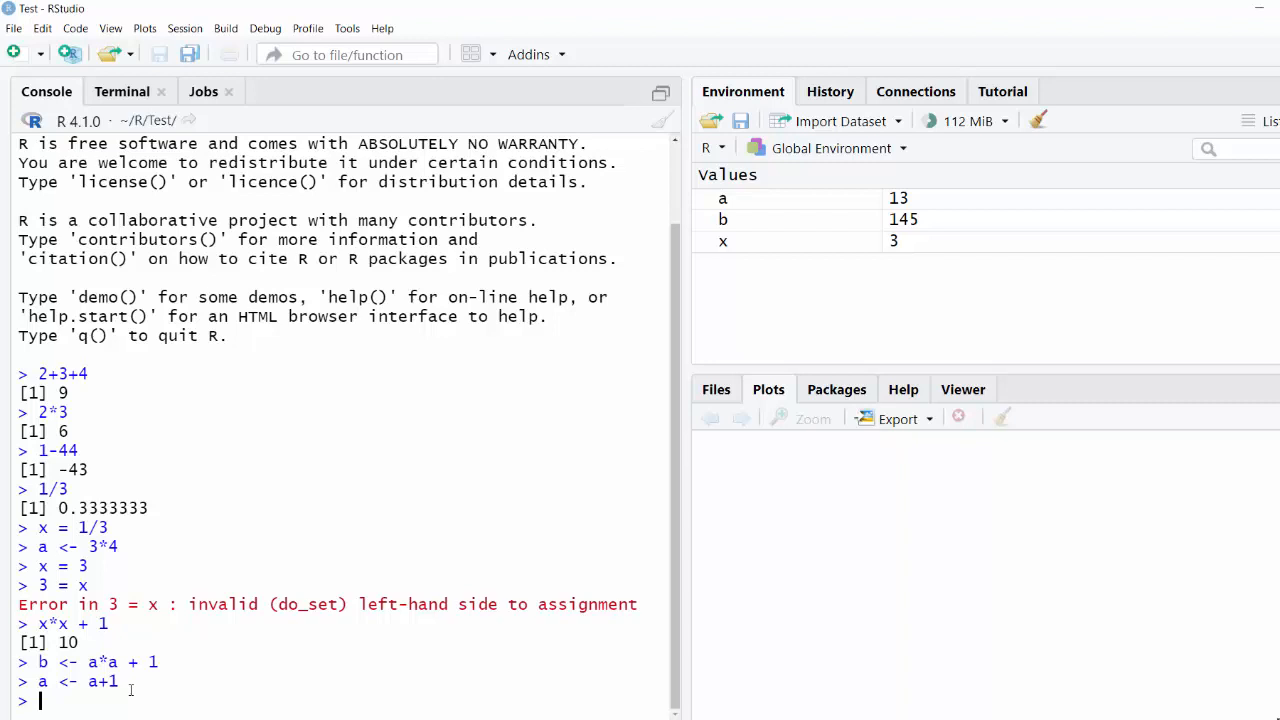
Set temp = 98.6 and evaluate temp*temp + 1, returning 9722.96
text(temp = 98.6)
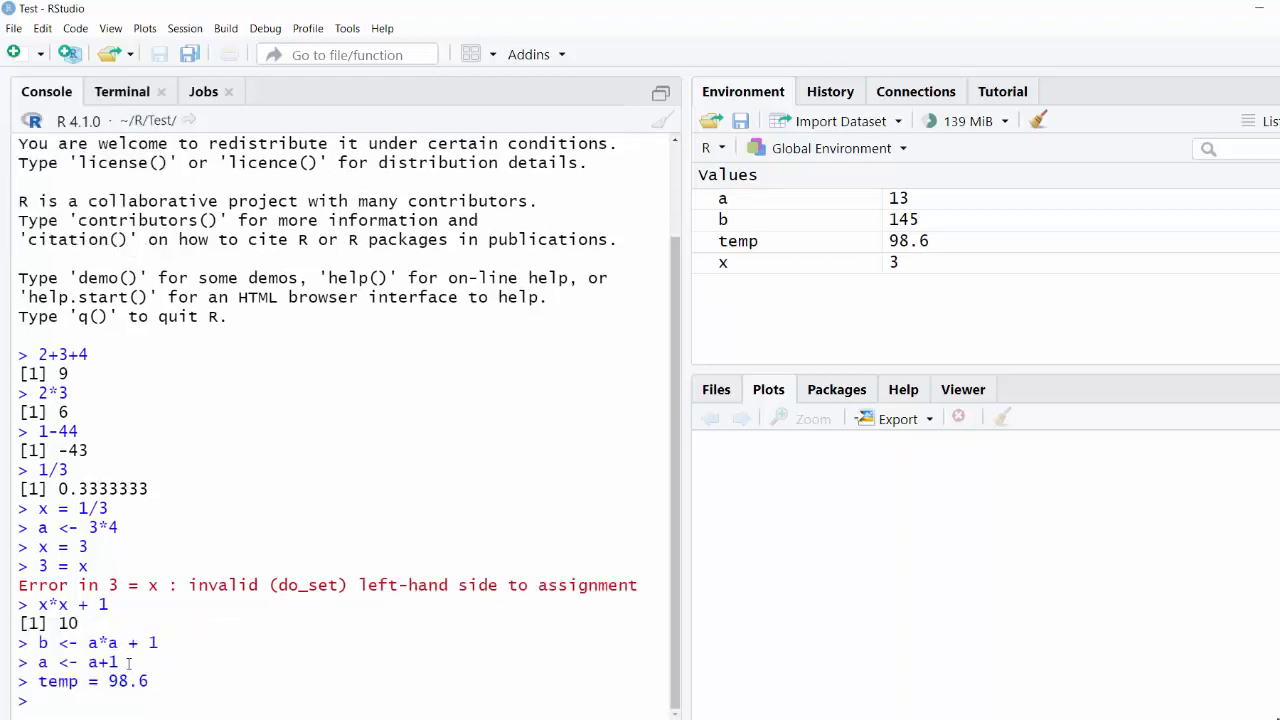
text(temp*temp +1)
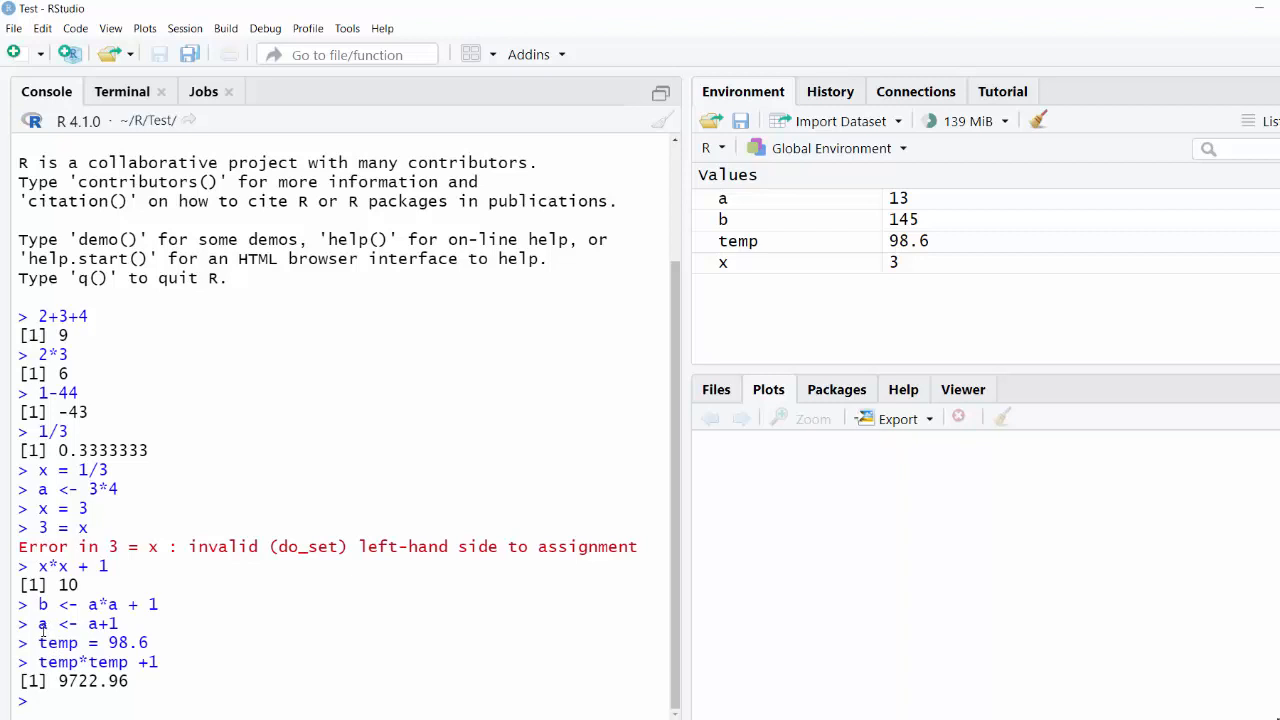
mouse_move(202, 696)
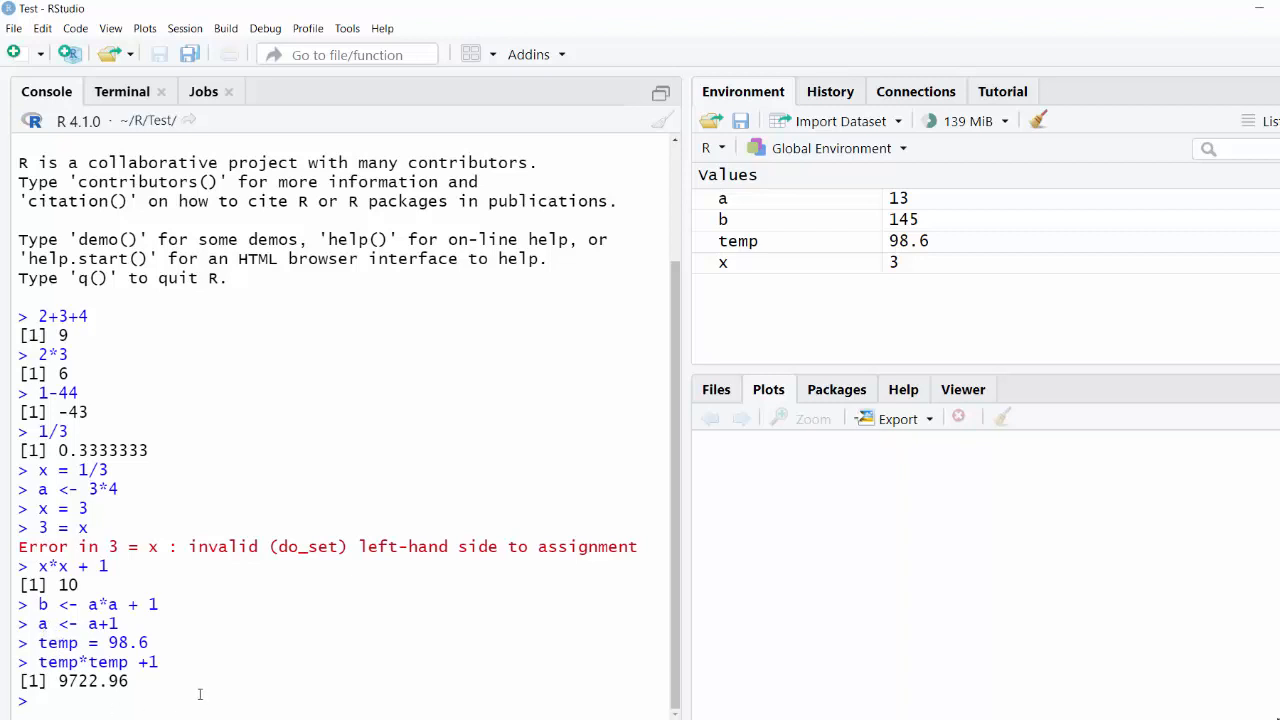
mouse_move(257, 650)
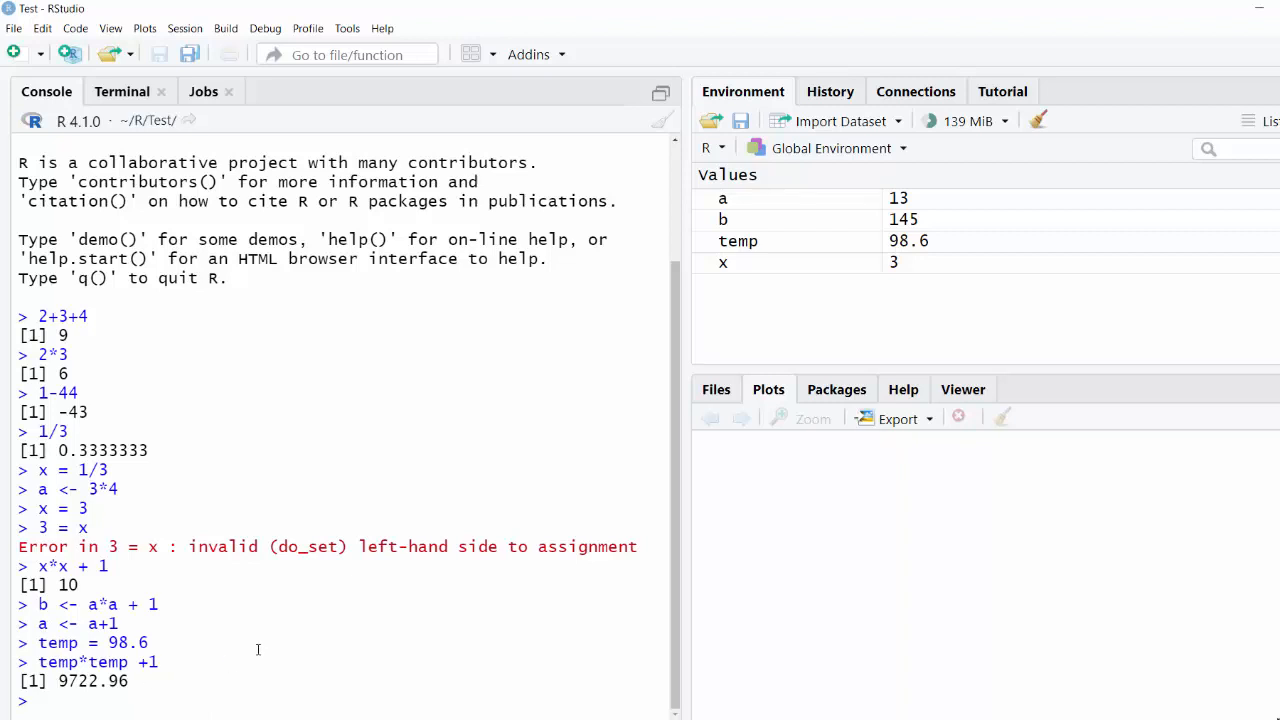
Try num cats <- 3 (unexpected-symbol error), then create num_cats <- 3
text(num cats <- 3)
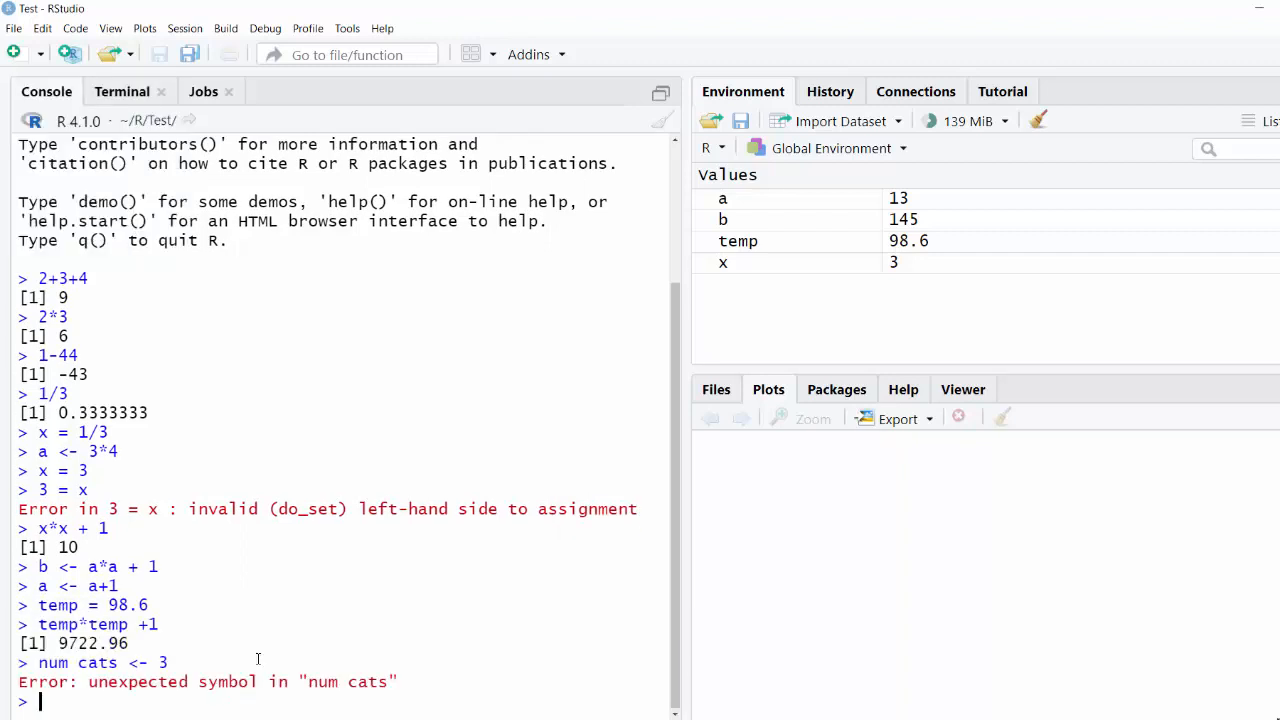
text(num_)
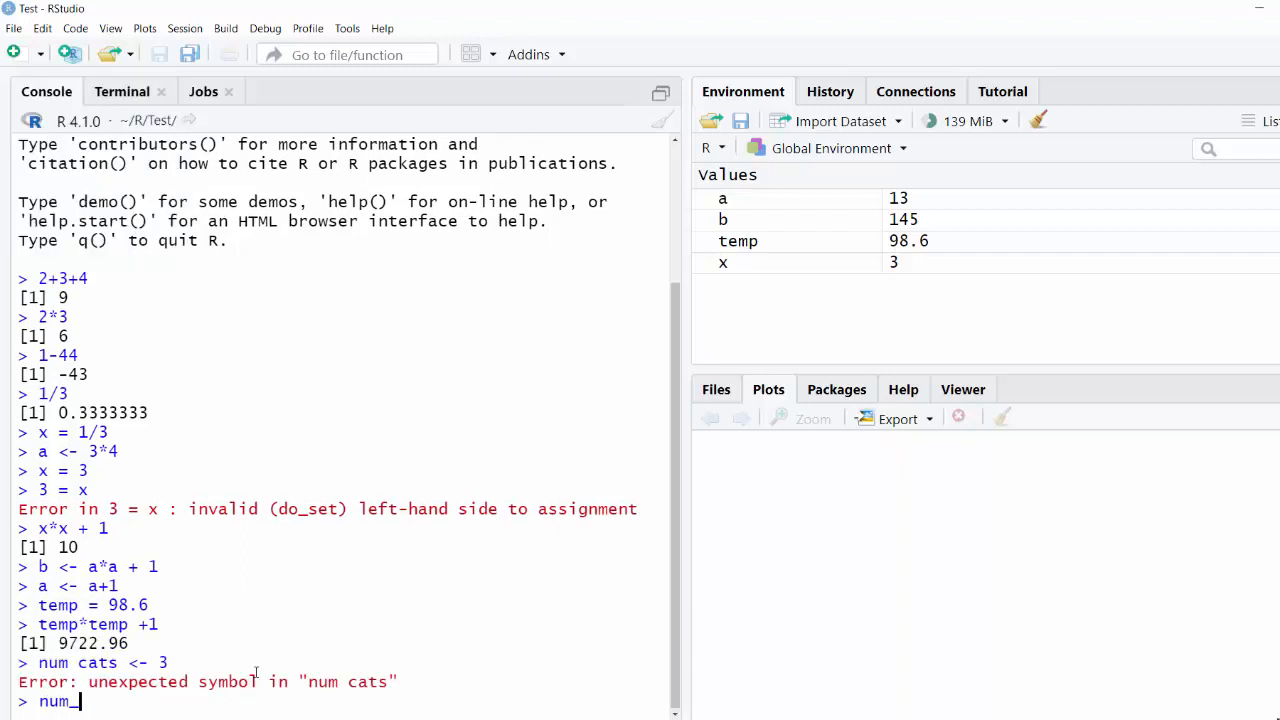
text(cats <- 3)
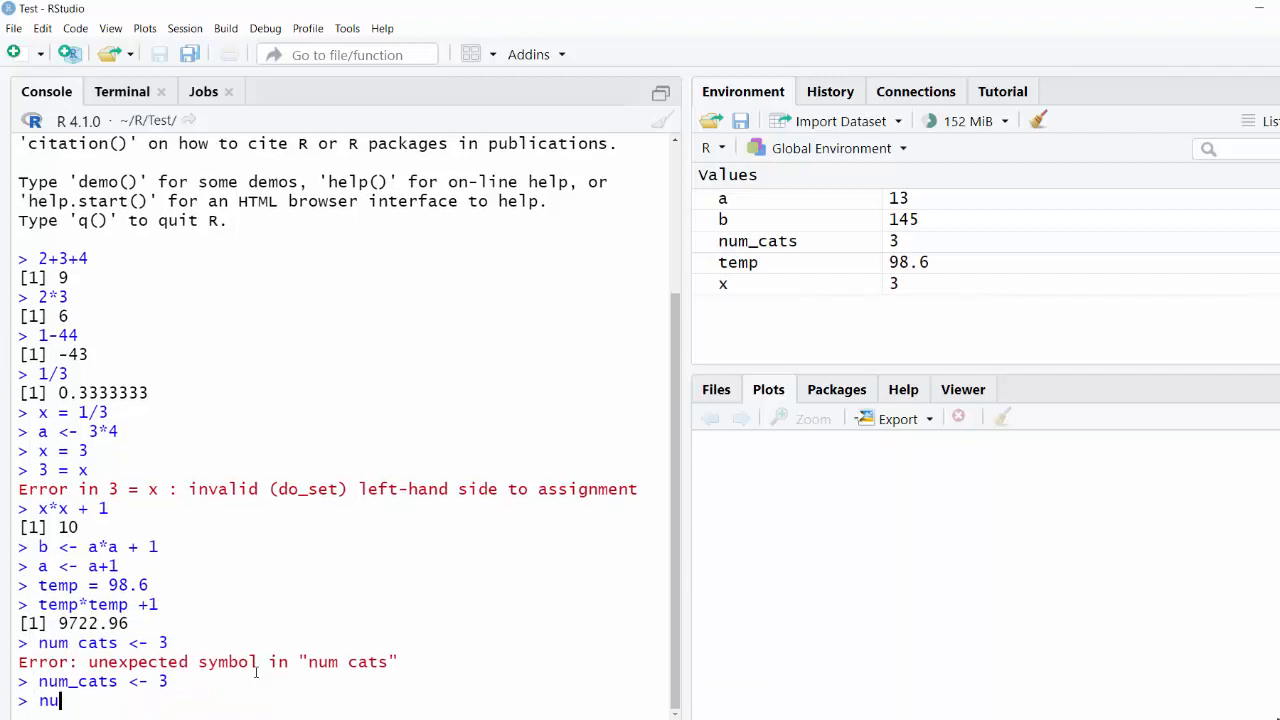
text(mCats)
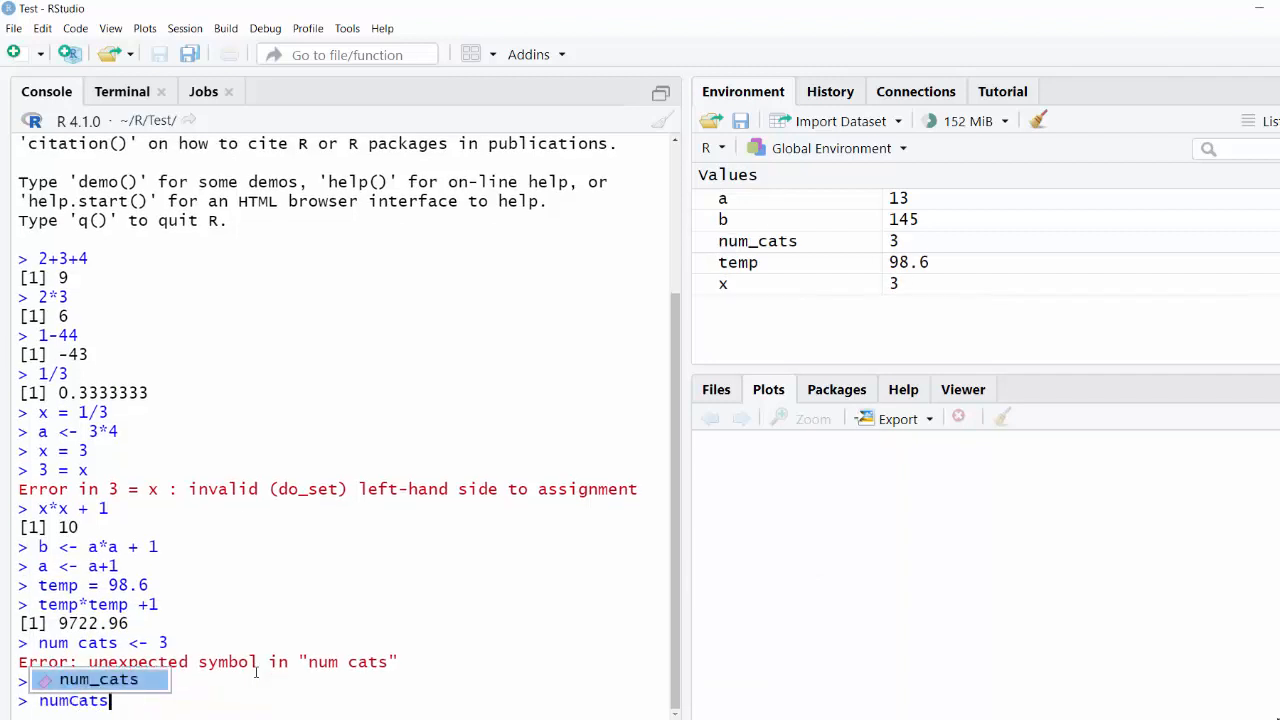